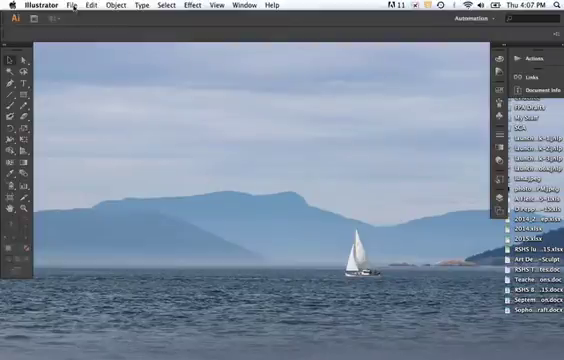
Create a new landscape letter-size document named 'Sphere'
{"action": "left_click", "coordinate": [72, 5]}
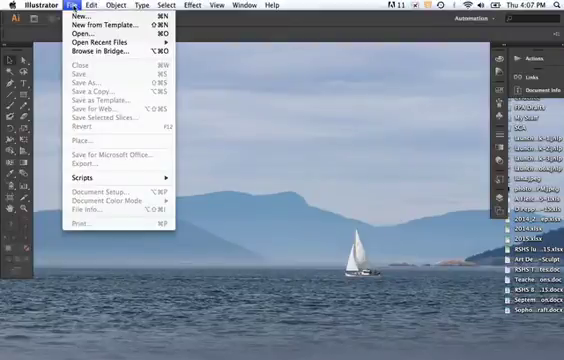
{"action": "mouse_move", "coordinate": [90, 17]}
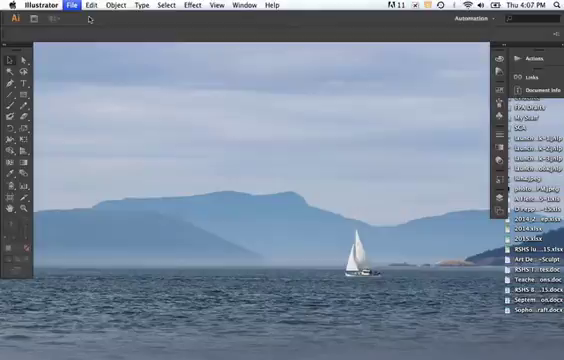
{"action": "left_click", "coordinate": [71, 6]}
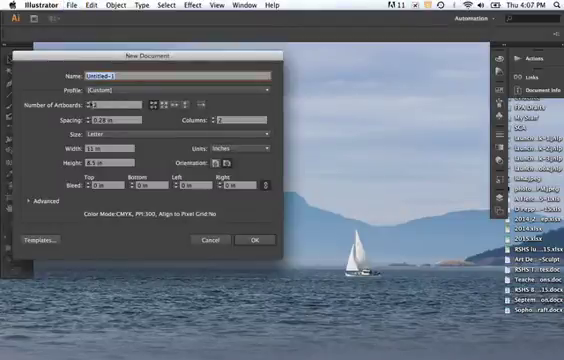
{"action": "left_click", "coordinate": [95, 104]}
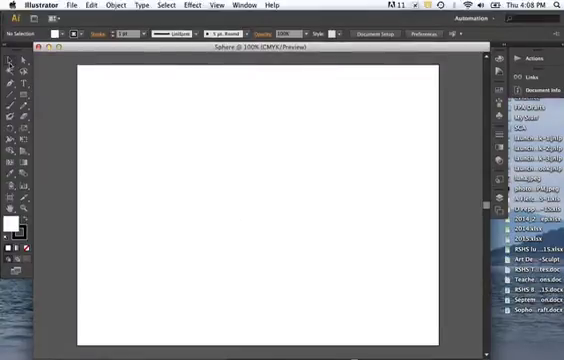
{"action": "mouse_move", "coordinate": [11, 62]}
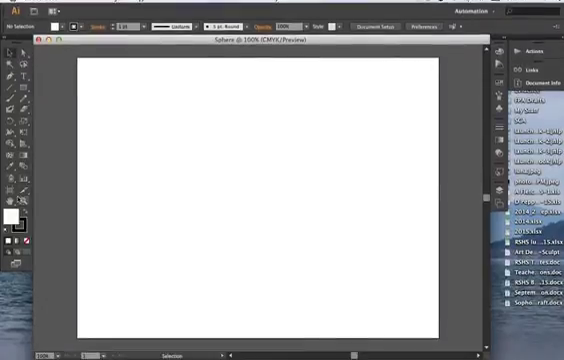
{"action": "mouse_move", "coordinate": [15, 70]}
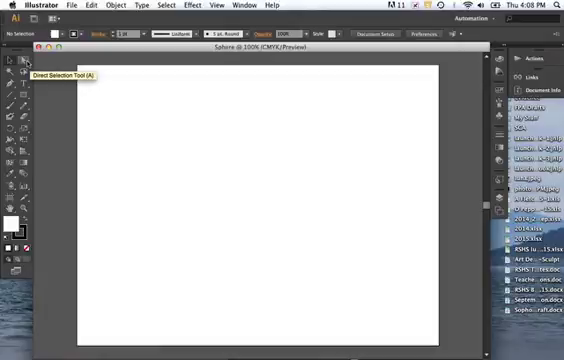
{"action": "mouse_move", "coordinate": [13, 88]}
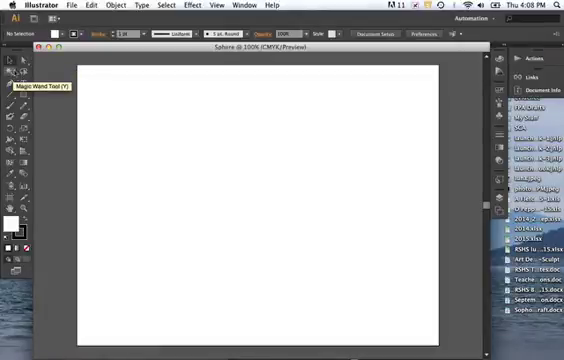
{"action": "mouse_move", "coordinate": [38, 88]}
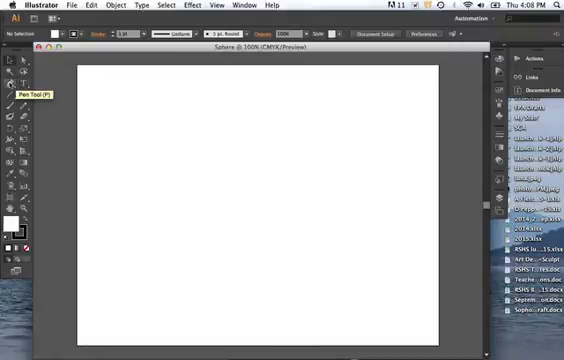
{"action": "mouse_move", "coordinate": [16, 109]}
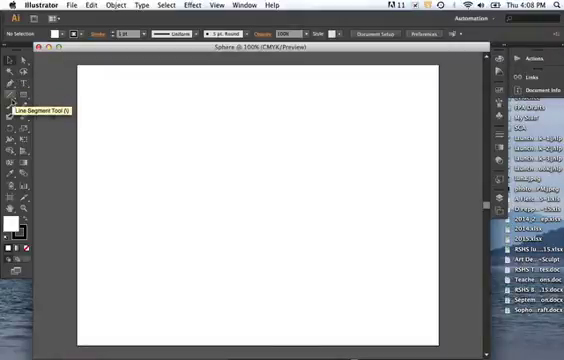
{"action": "mouse_move", "coordinate": [18, 104]}
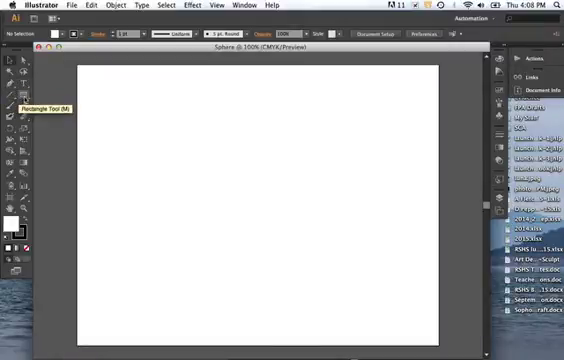
{"action": "mouse_move", "coordinate": [20, 124]}
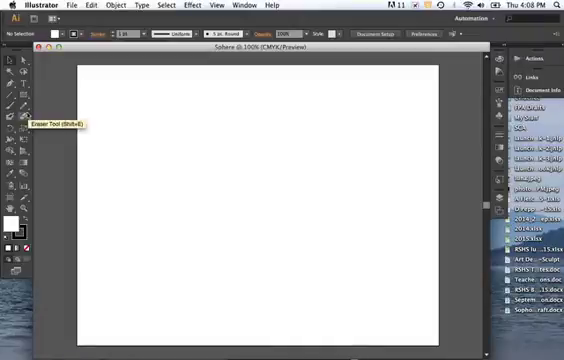
{"action": "mouse_move", "coordinate": [28, 107]}
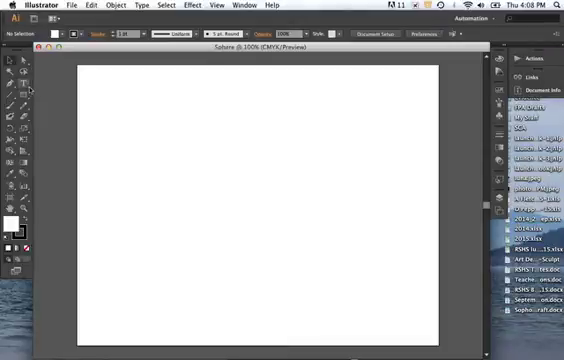
{"action": "mouse_move", "coordinate": [17, 101]}
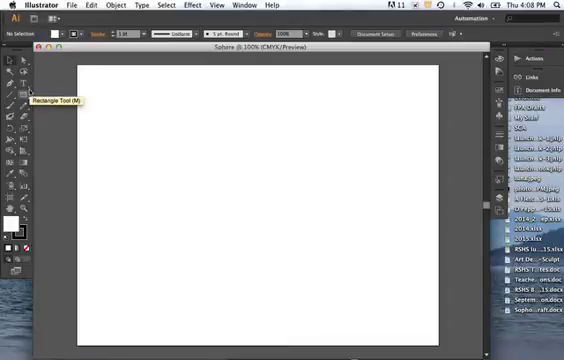
{"action": "mouse_move", "coordinate": [15, 100]}
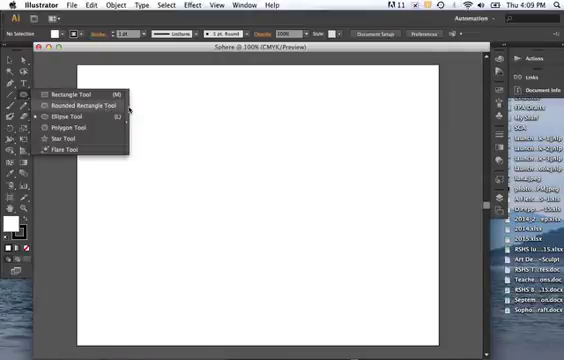
Select the Ellipse tool from a torn-off floating shape tools group, cancelling the Ellipse dialog
{"action": "left_click", "coordinate": [62, 117]}
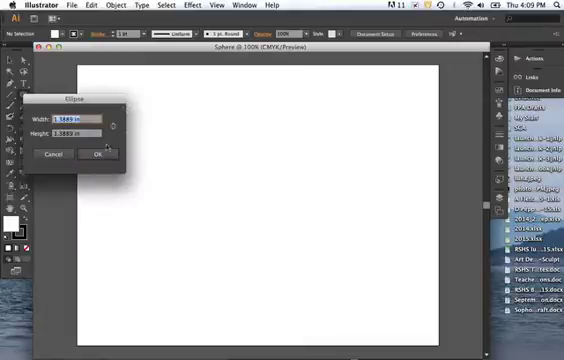
{"action": "left_click", "coordinate": [96, 154]}
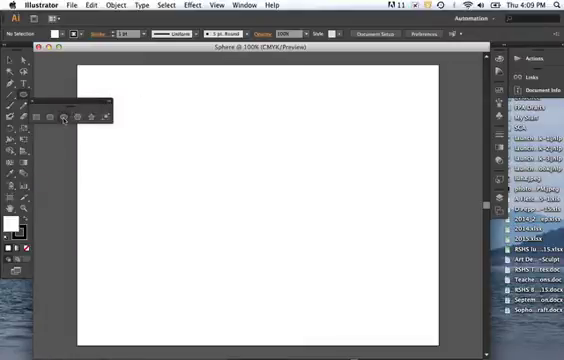
{"action": "left_click", "coordinate": [65, 118]}
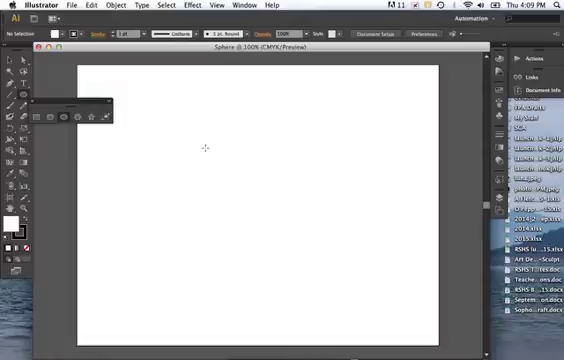
{"action": "mouse_move", "coordinate": [234, 158]}
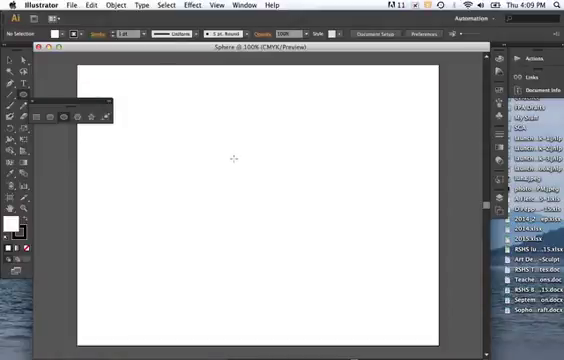
{"action": "mouse_move", "coordinate": [210, 157]}
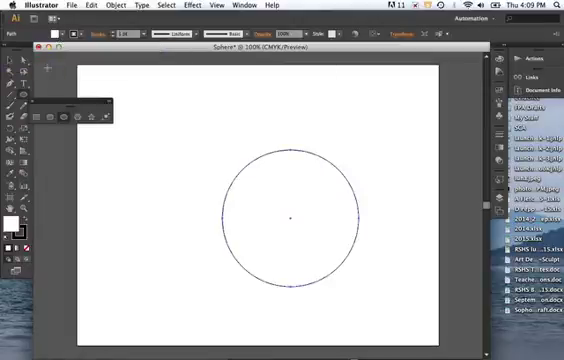
{"action": "mouse_move", "coordinate": [9, 65]}
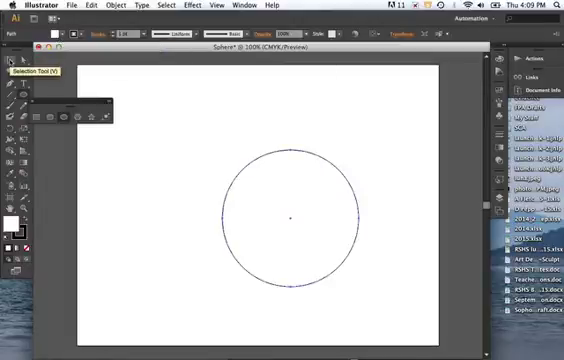
Give the selected circle a solid red fill and a stroke of None
{"action": "left_click", "coordinate": [290, 215]}
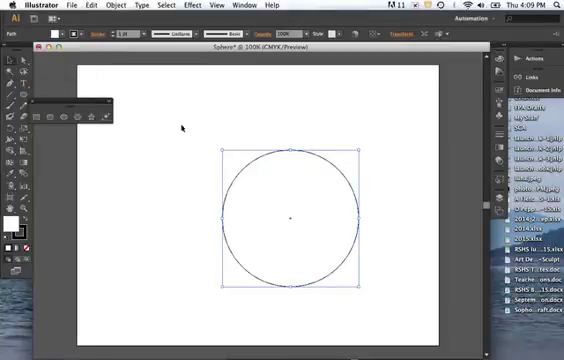
{"action": "left_click", "coordinate": [220, 125]}
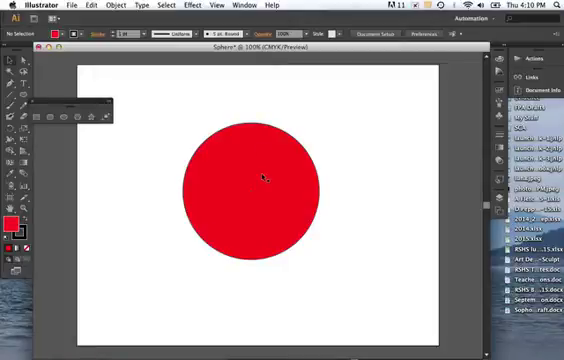
{"action": "left_click", "coordinate": [255, 185]}
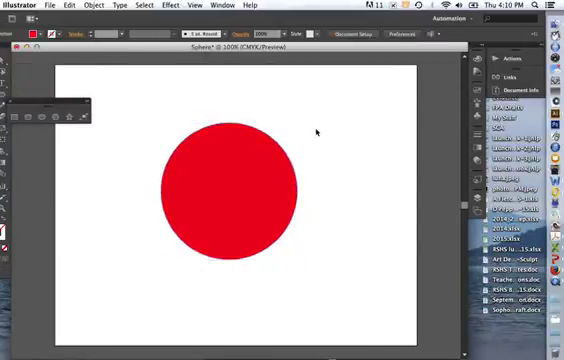
{"action": "left_click", "coordinate": [230, 190]}
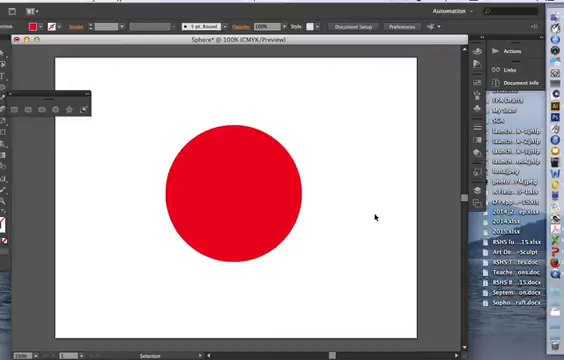
Apply a radial gradient to the circle with yellow-white and red-orange stops
{"action": "left_click", "coordinate": [238, 190]}
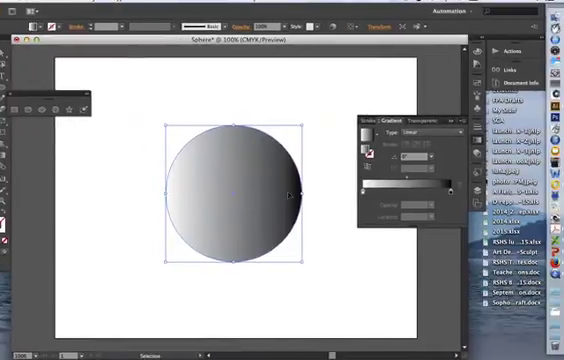
{"action": "left_click", "coordinate": [442, 132]}
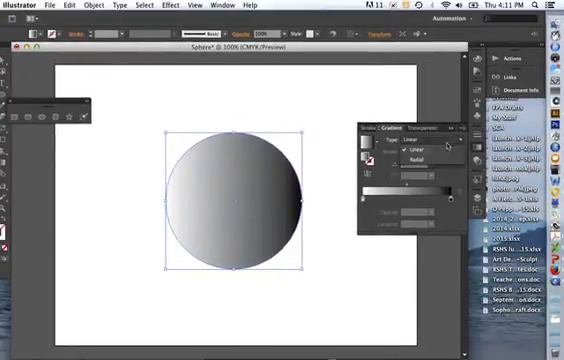
{"action": "left_click", "coordinate": [420, 155]}
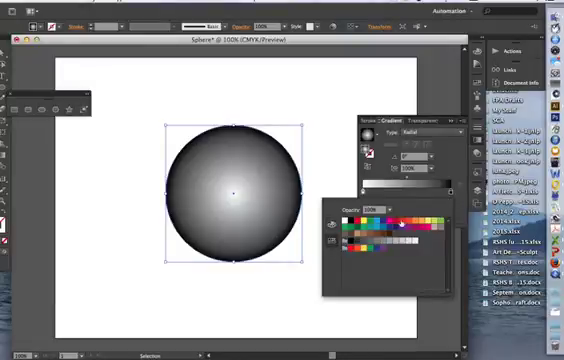
{"action": "left_click", "coordinate": [383, 218]}
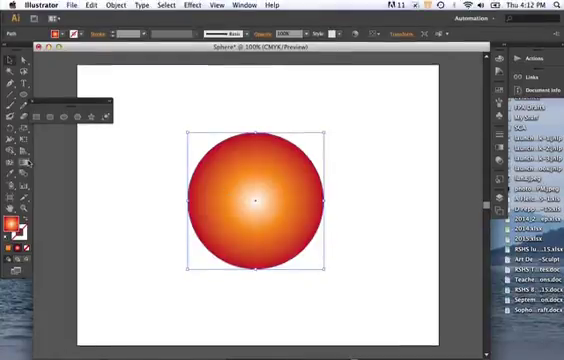
{"action": "left_click", "coordinate": [18, 168]}
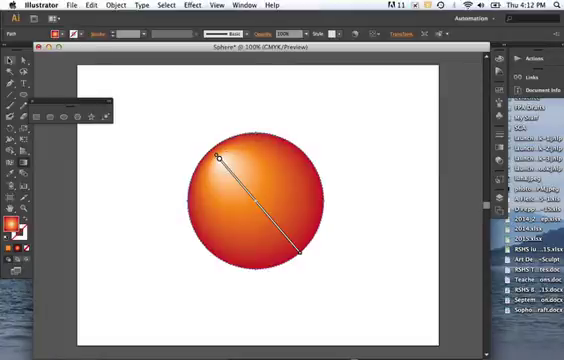
Drag the gradient from the circle's top-left to bottom-right to offset the highlight
{"action": "left_click", "coordinate": [11, 71]}
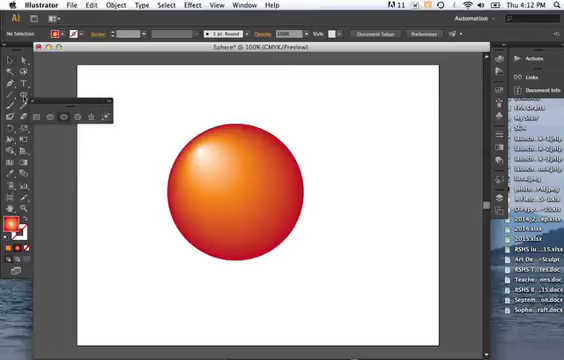
{"action": "mouse_move", "coordinate": [60, 38]}
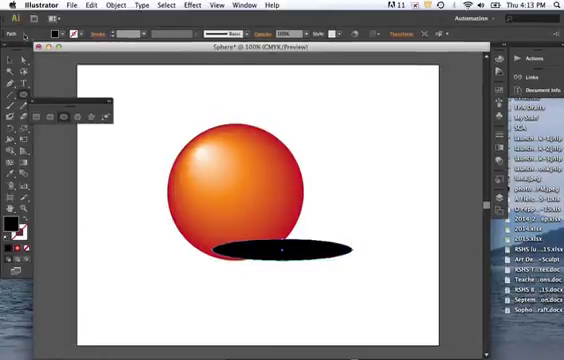
Draw a black ellipse below the sphere and send it to the back
{"action": "left_click", "coordinate": [285, 246]}
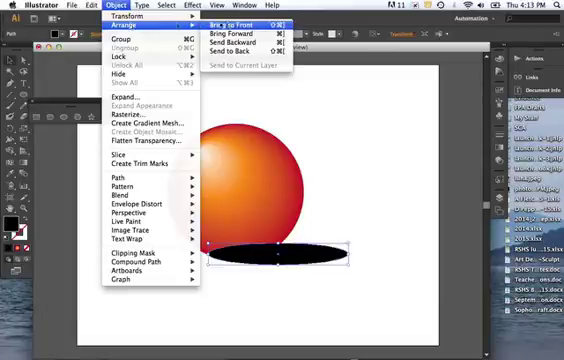
{"action": "mouse_move", "coordinate": [240, 48]}
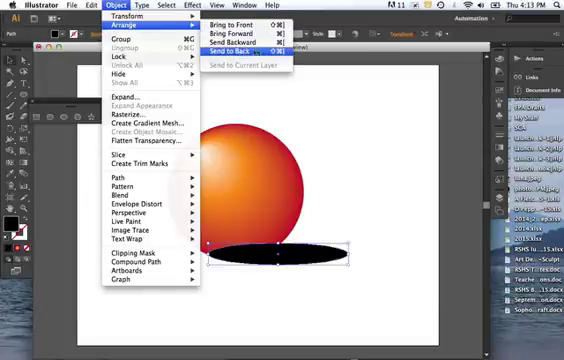
{"action": "left_click", "coordinate": [230, 47]}
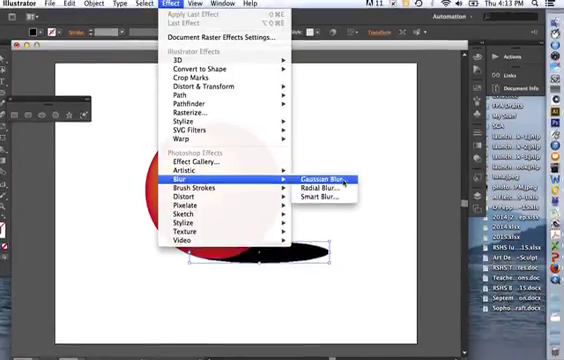
Blur the shadow ellipse with a 44.4-pixel Gaussian Blur, previewed live
{"action": "left_click", "coordinate": [316, 180]}
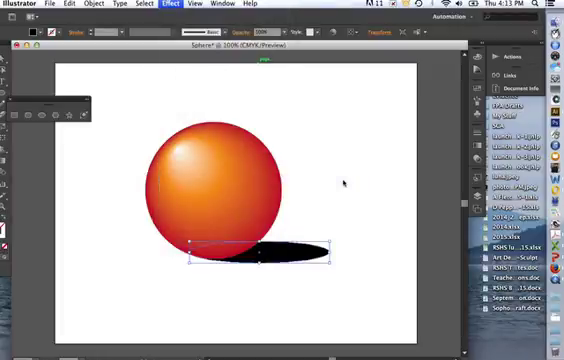
{"action": "left_click", "coordinate": [163, 5]}
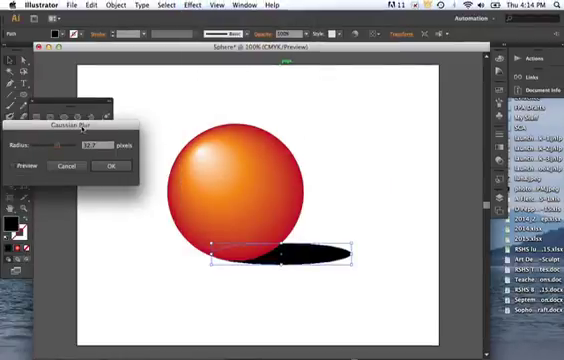
{"action": "left_click_drag", "start_coordinate": [85, 129], "coordinate": [353, 84]}
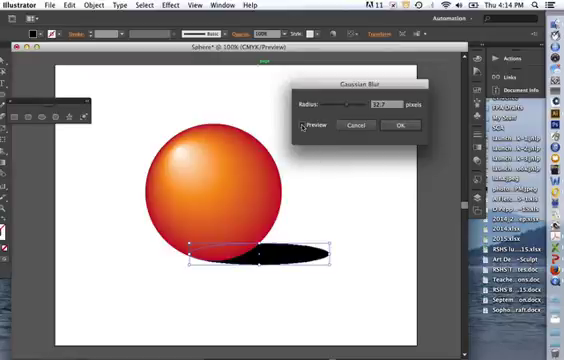
{"action": "left_click", "coordinate": [310, 124]}
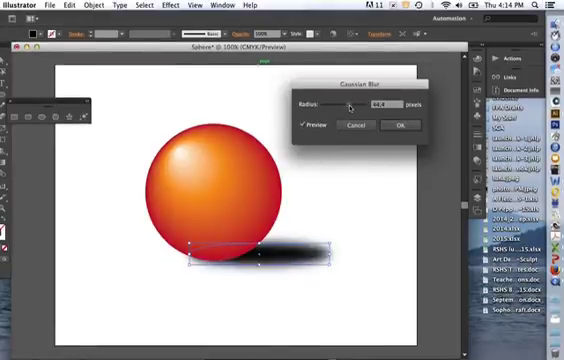
{"action": "left_click", "coordinate": [398, 126]}
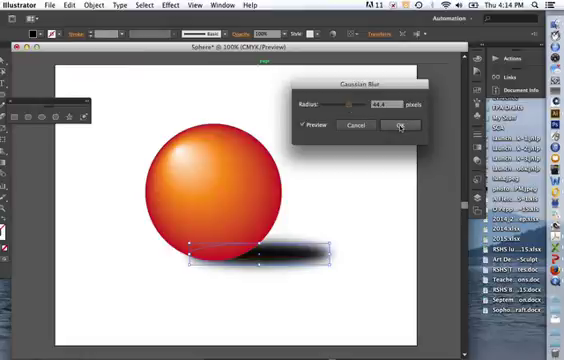
{"action": "left_click", "coordinate": [396, 126]}
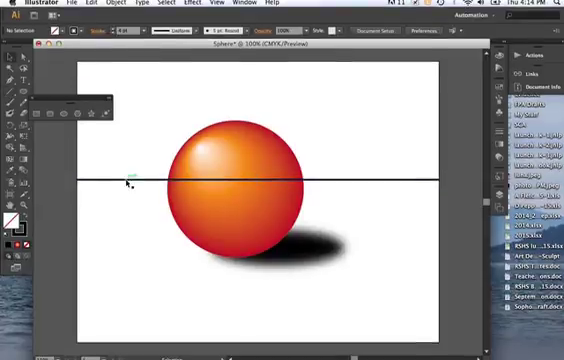
Draw a horizontal horizon line across the artboard and bring up the Arrange commands
{"action": "left_click", "coordinate": [98, 5]}
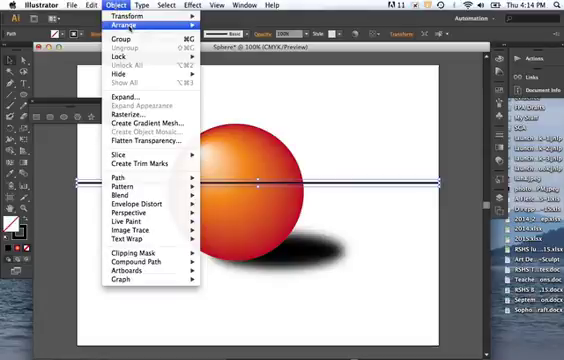